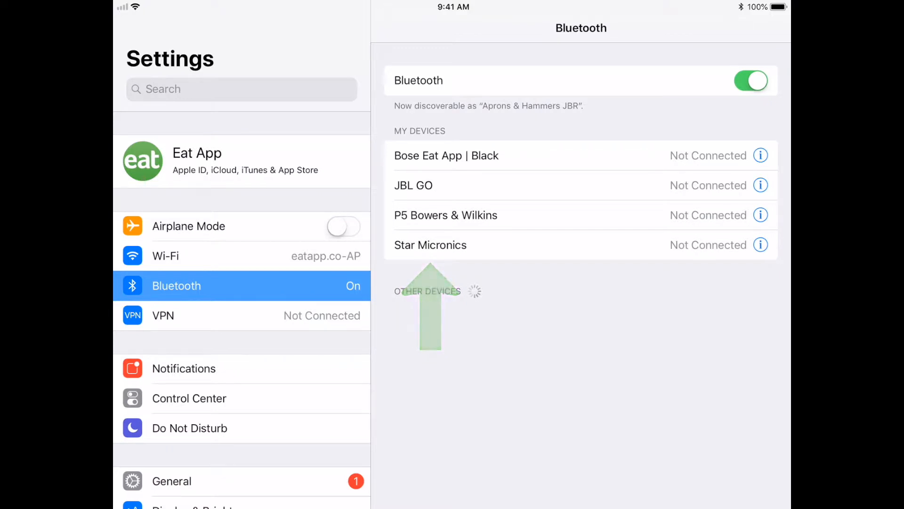
Connect the Star Micronics printer under Bluetooth My Devices, then return to Eat App.
left_click(430, 245)
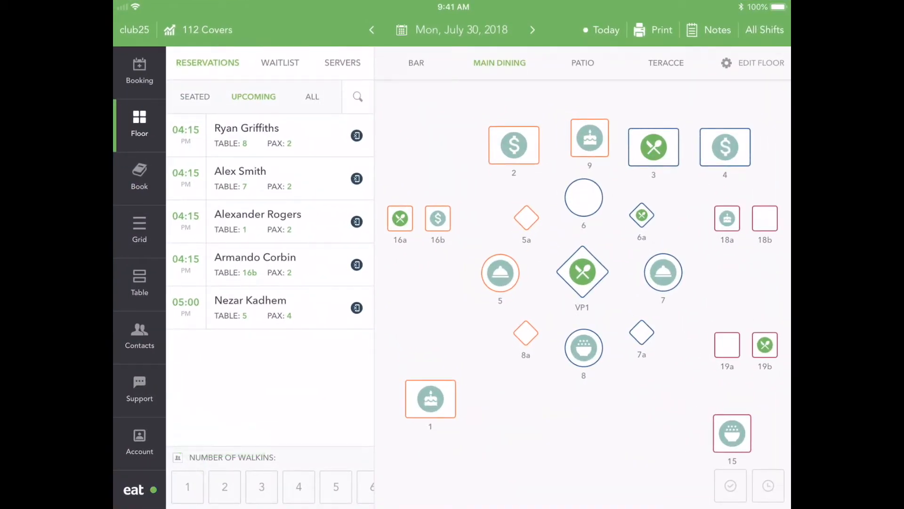
Show Star Micronics (TSP650II) under Account > Chit Printing and send a test print.
left_click(139, 440)
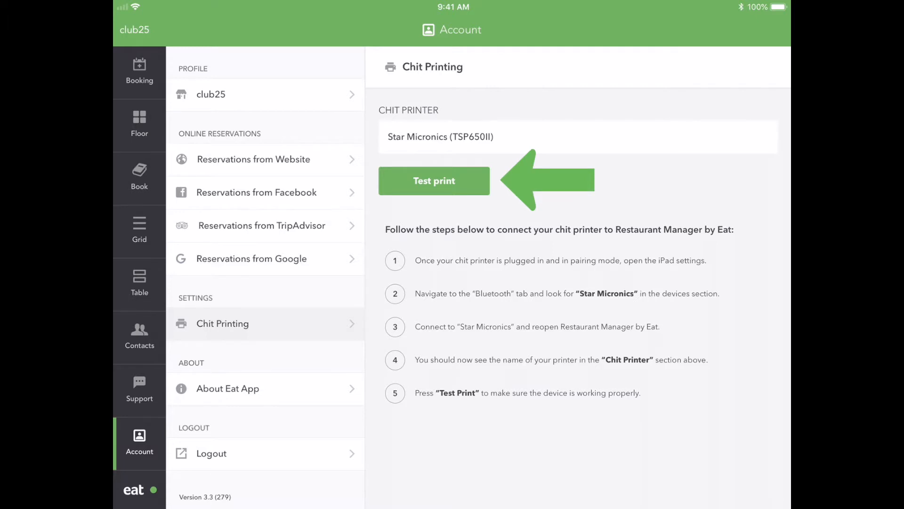
left_click(433, 181)
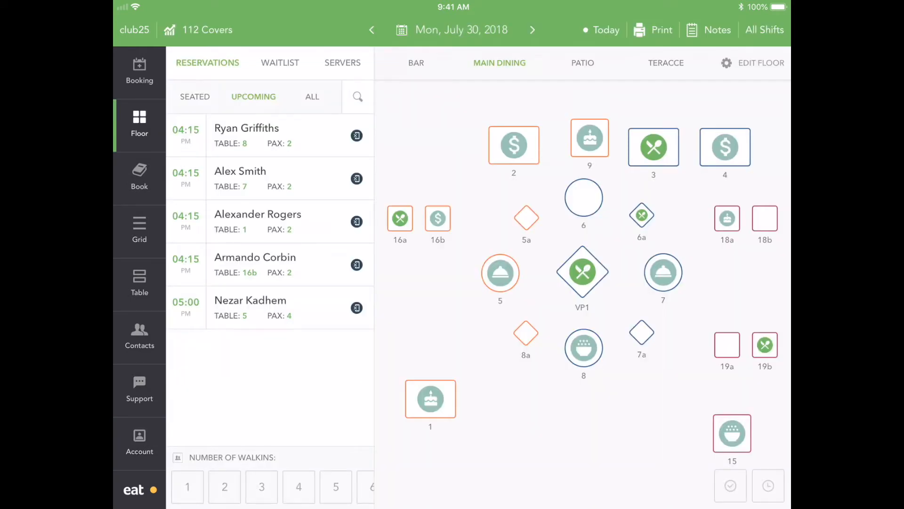
Print the Reservation Details for the 4:15 PM table 7 booking.
left_click(240, 178)
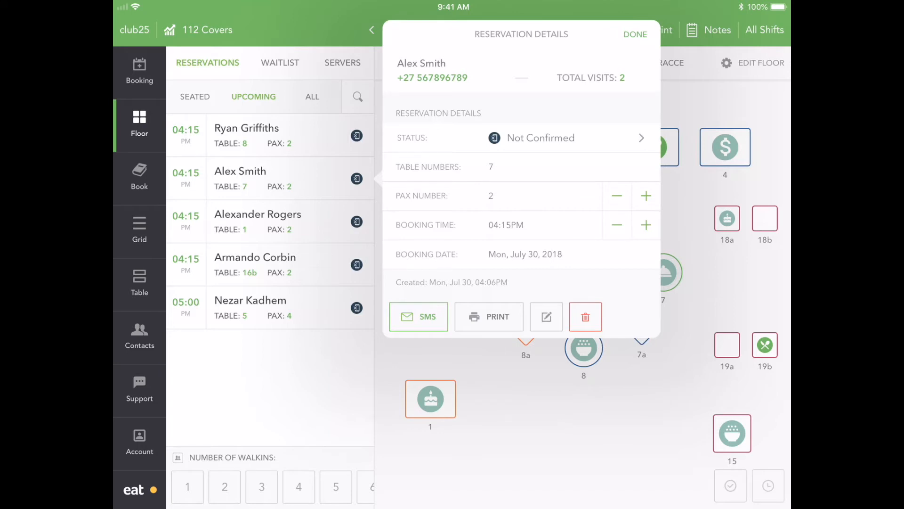
left_click(139, 441)
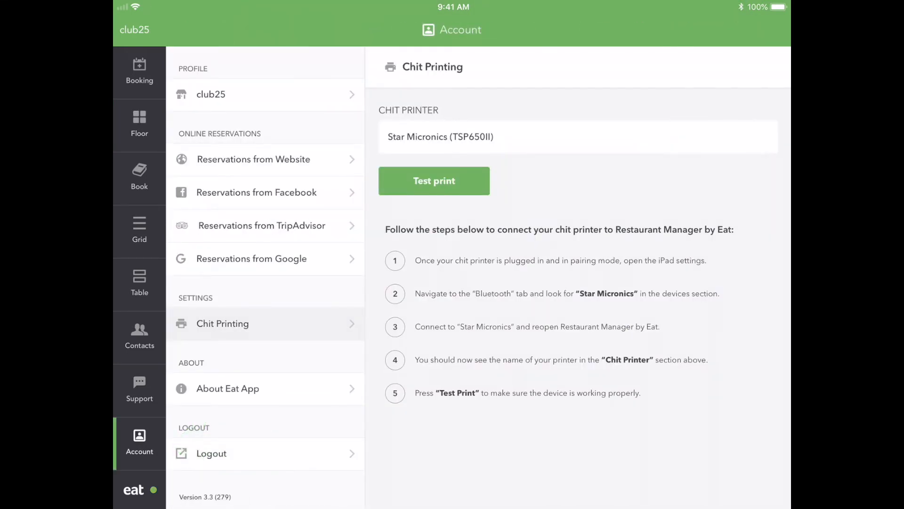